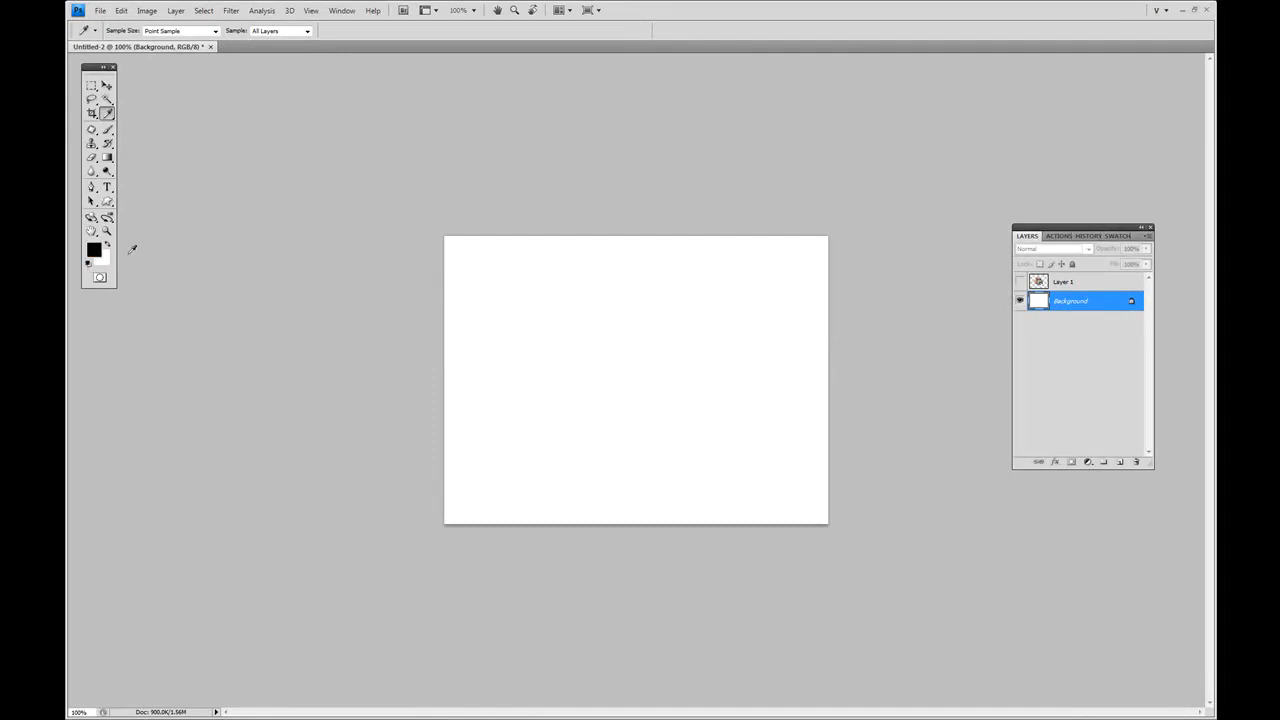
mouse_move(184, 232)
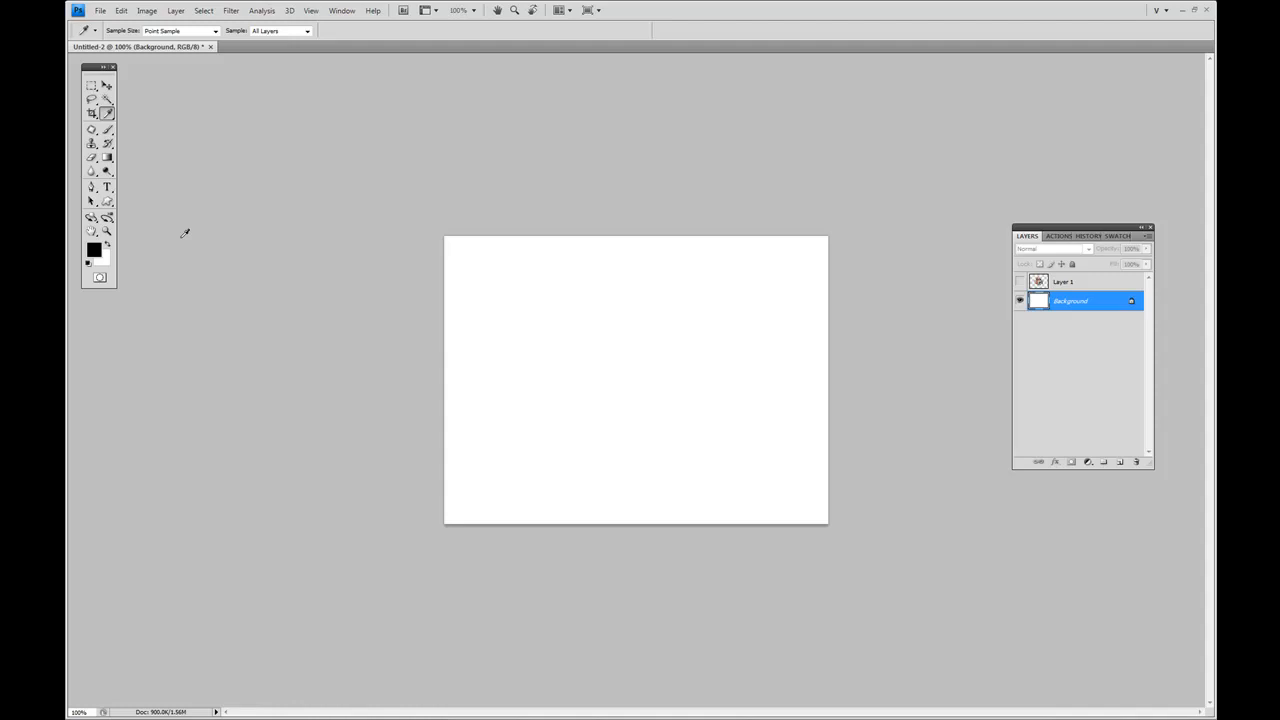
mouse_move(996, 380)
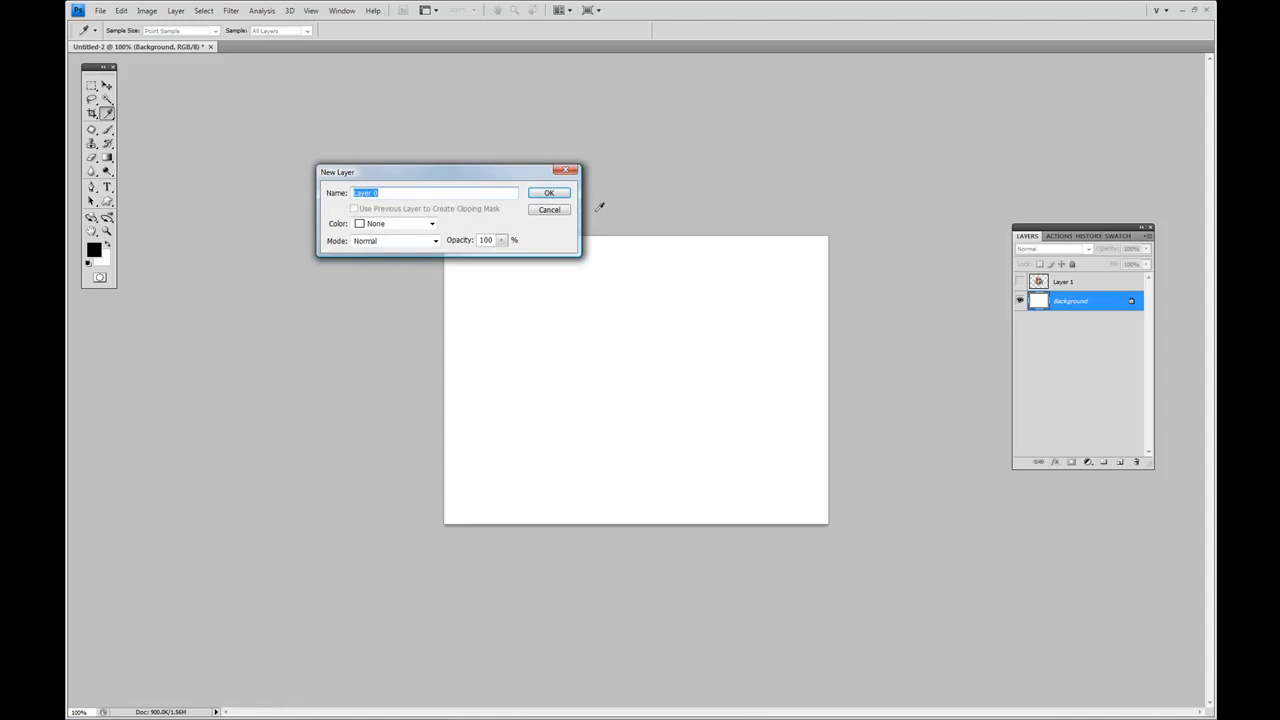
- Confirm the New Layer dialog so the Background becomes editable Layer 0
click(548, 192)
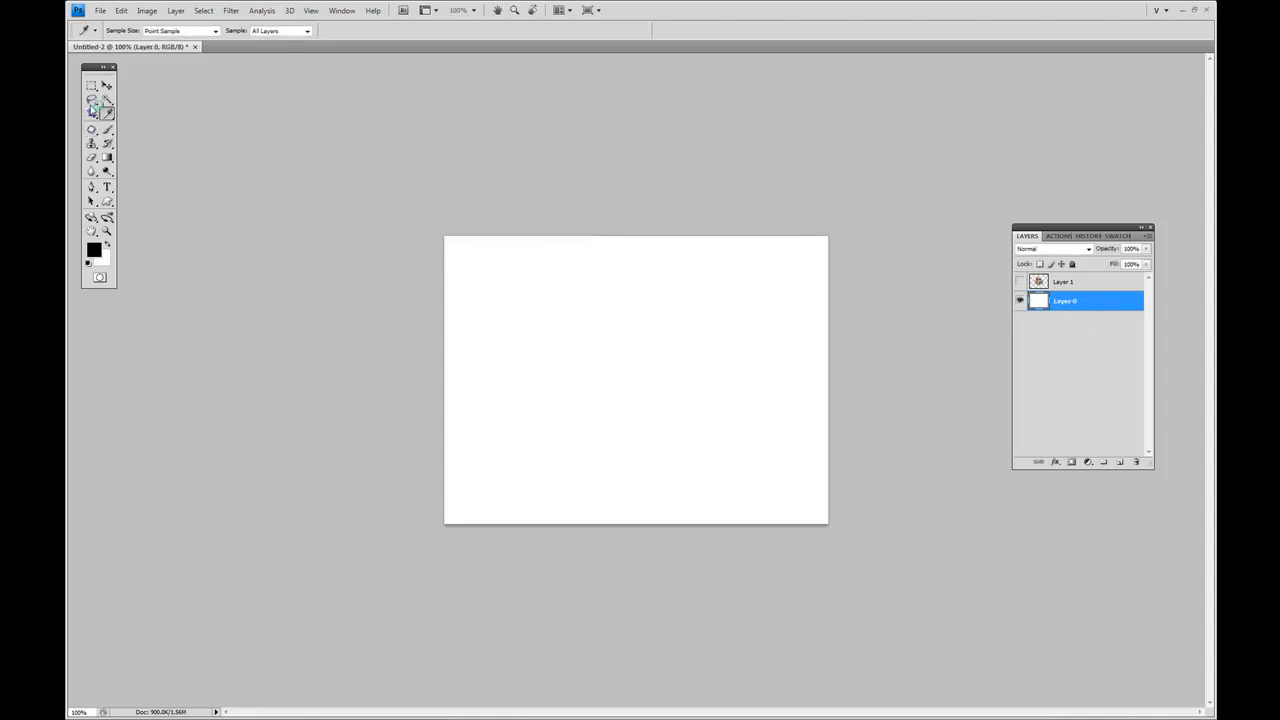
- Draw a freehand Lasso blob selection around the centre of the canvas
click(92, 100)
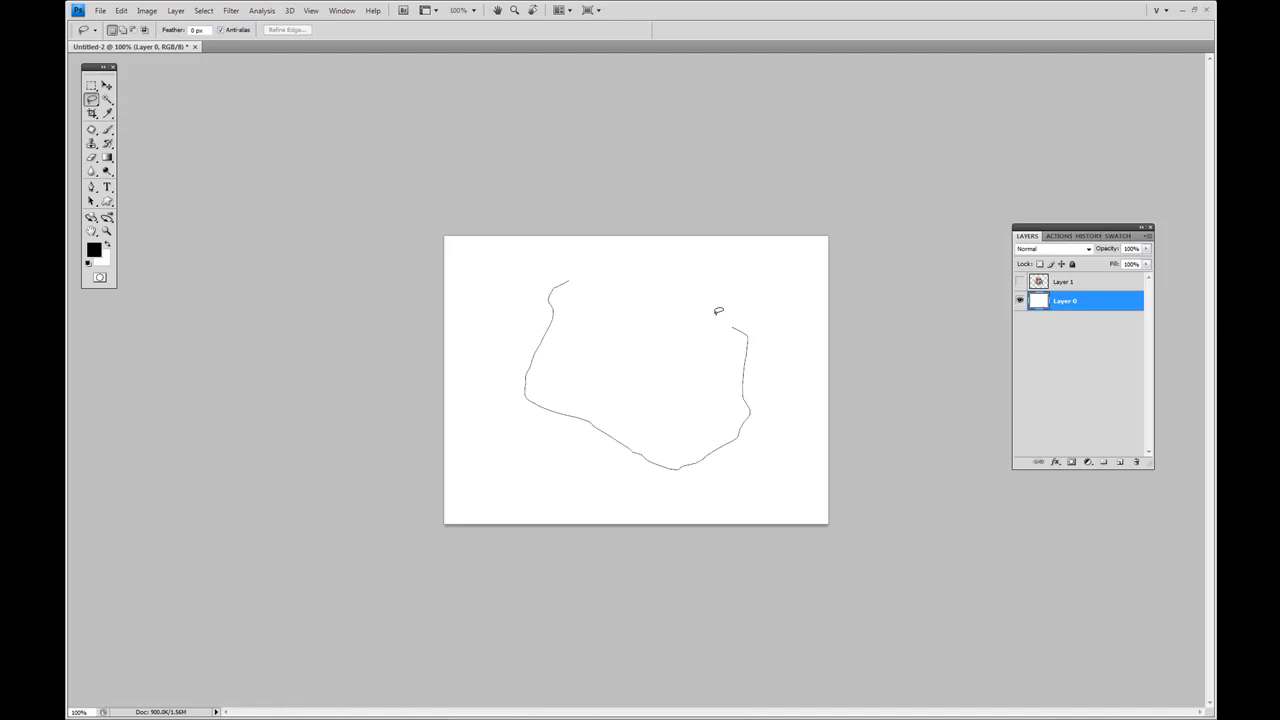
click(572, 280)
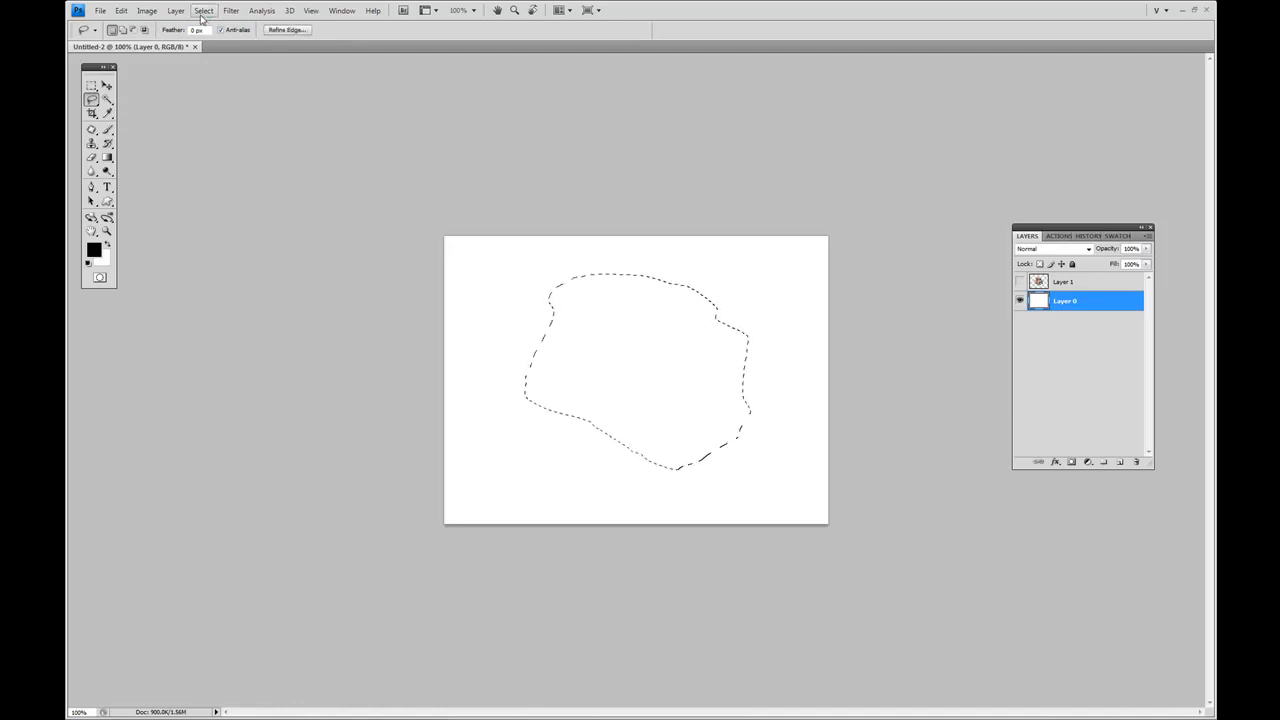
- Feather the blob selection via Select > Modify > Feather to round its edges
click(204, 10)
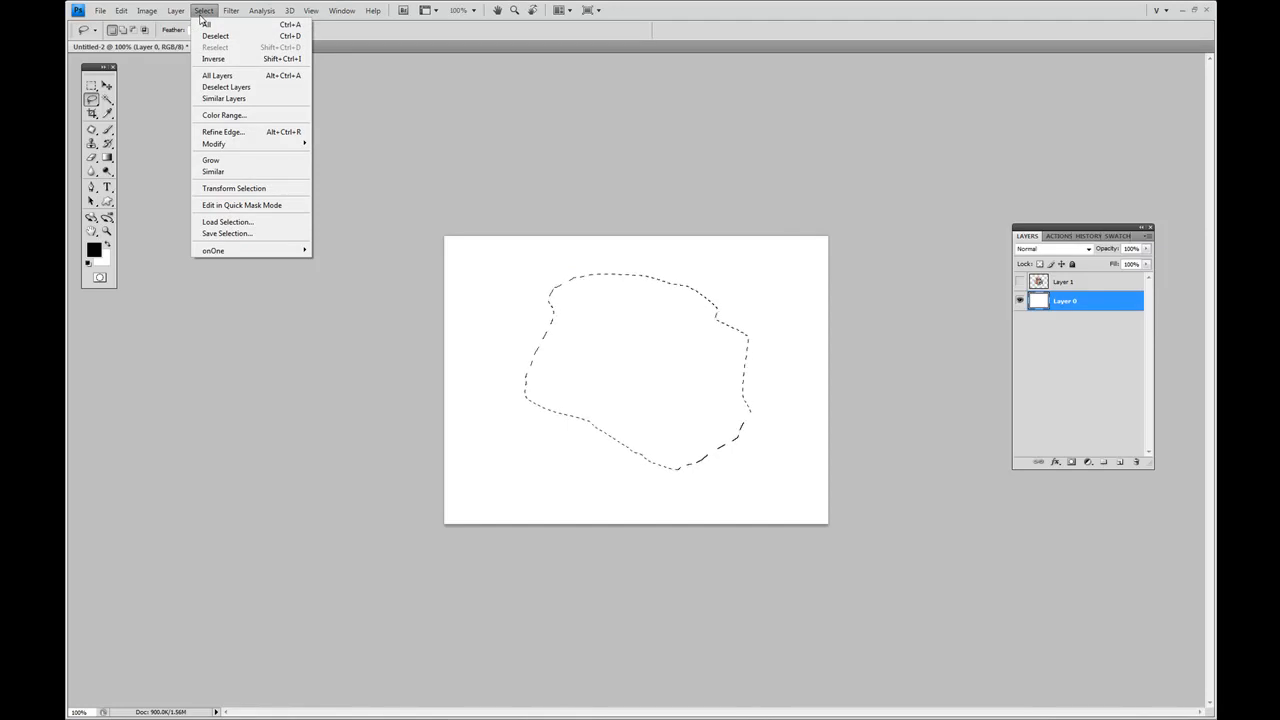
mouse_move(212, 58)
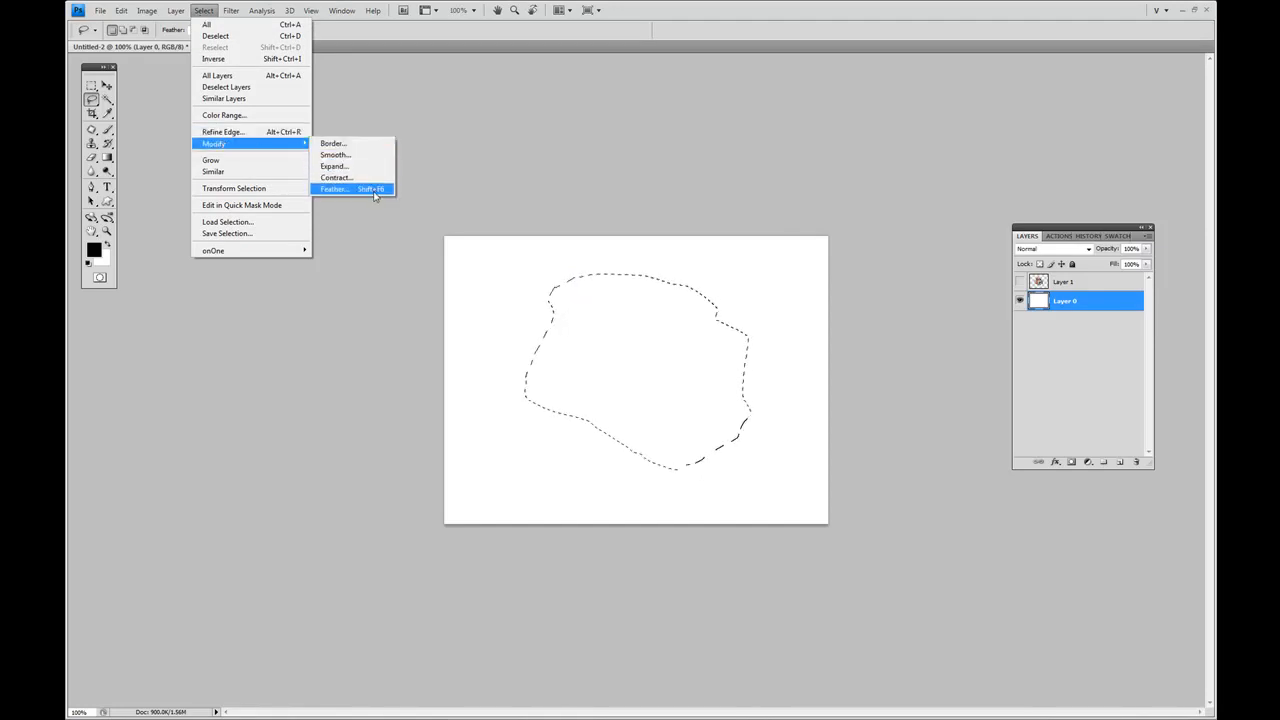
click(332, 188)
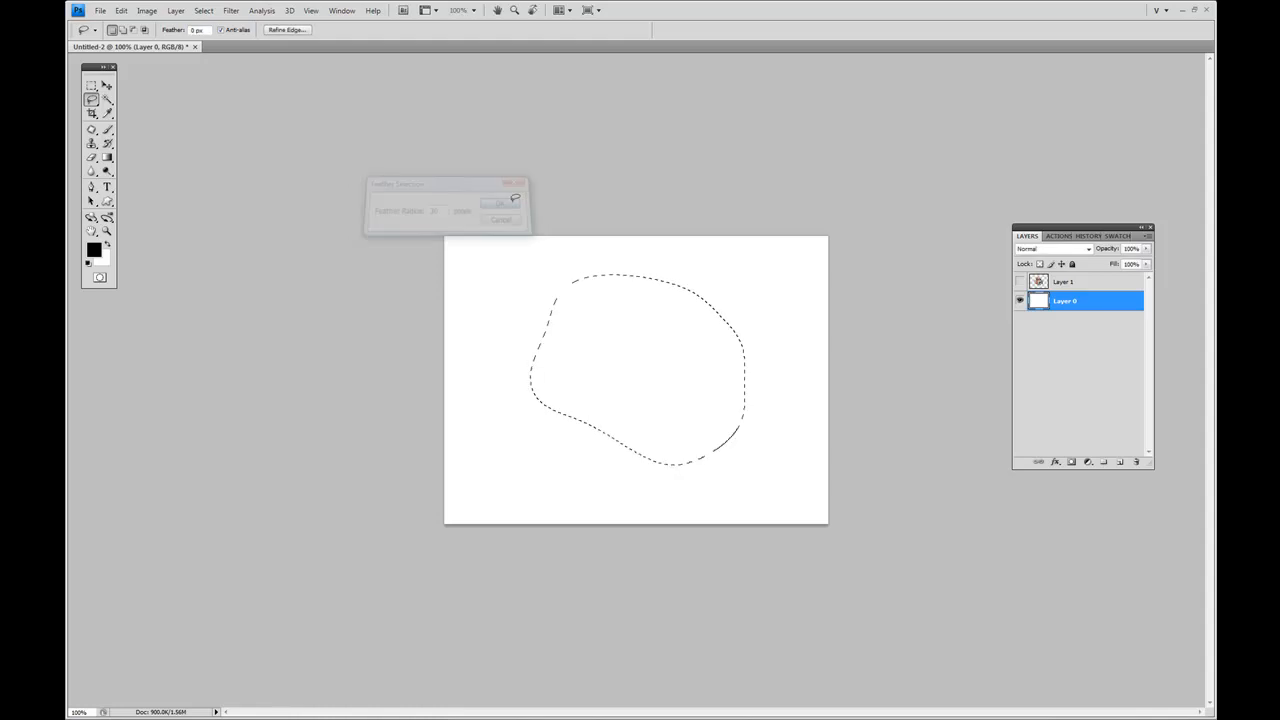
click(500, 204)
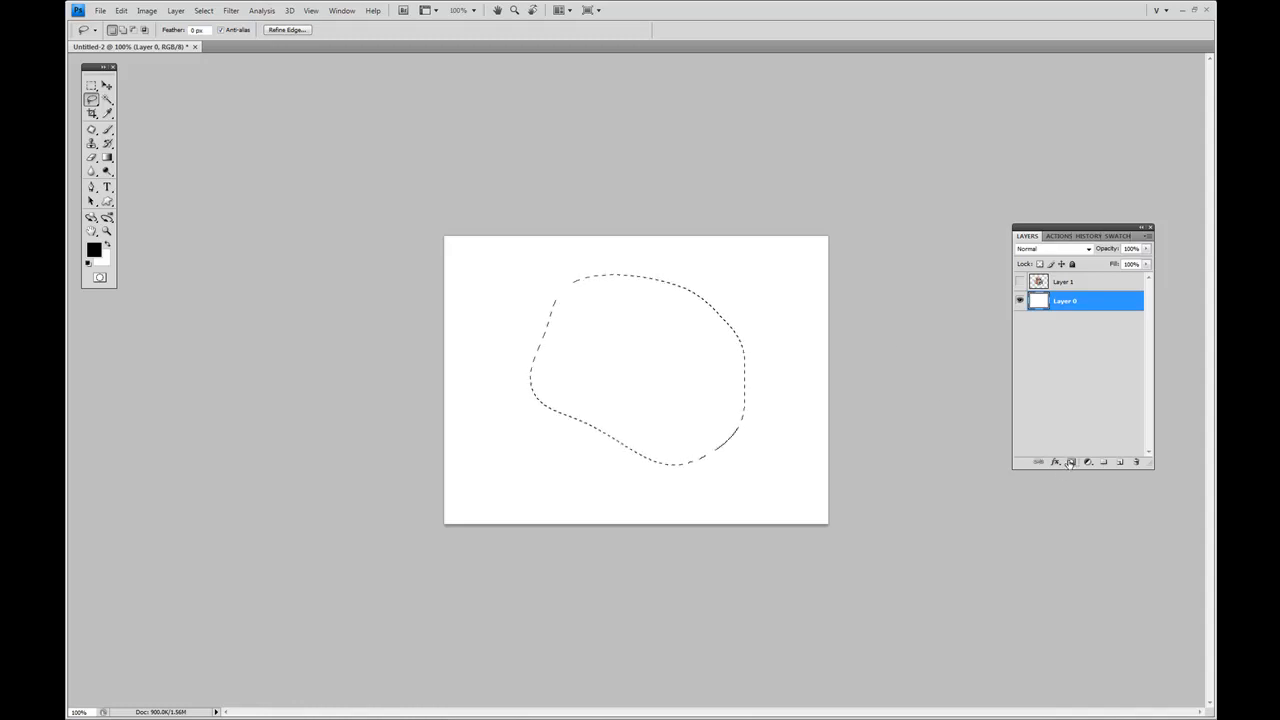
mouse_move(1070, 460)
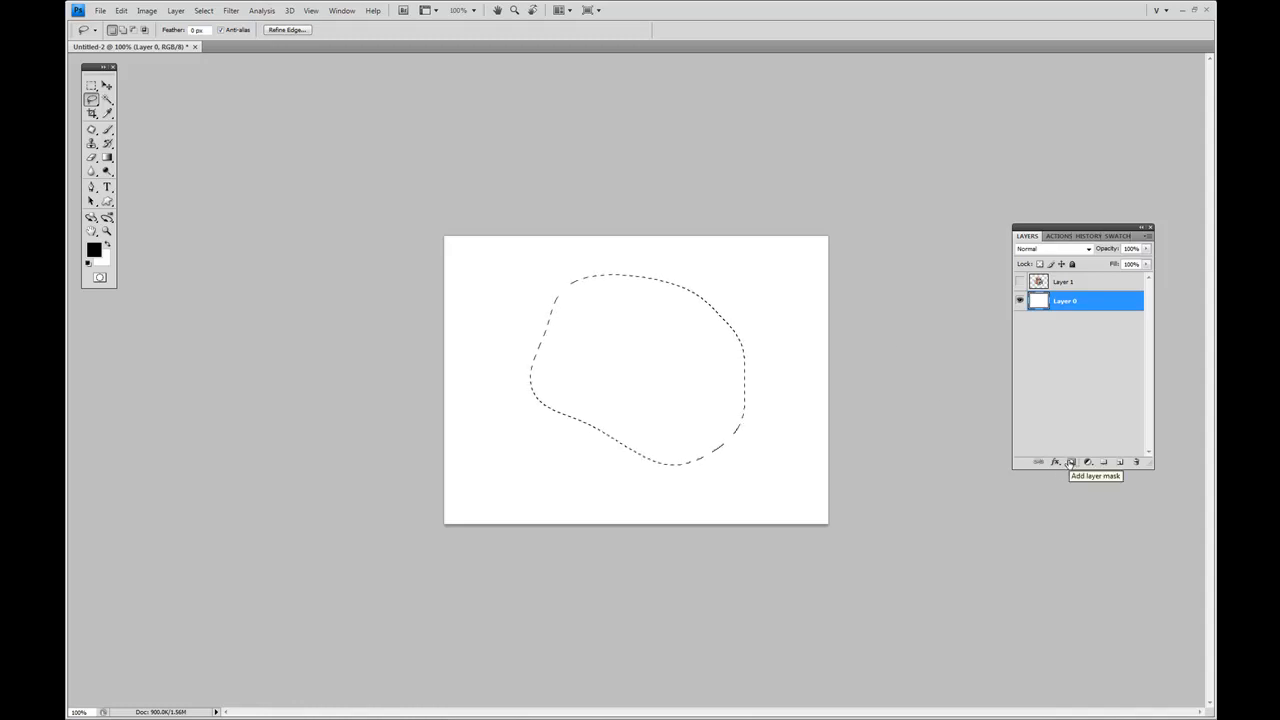
- Add a layer mask to Layer 0 from the feathered selection and adjust its mask options
click(1070, 460)
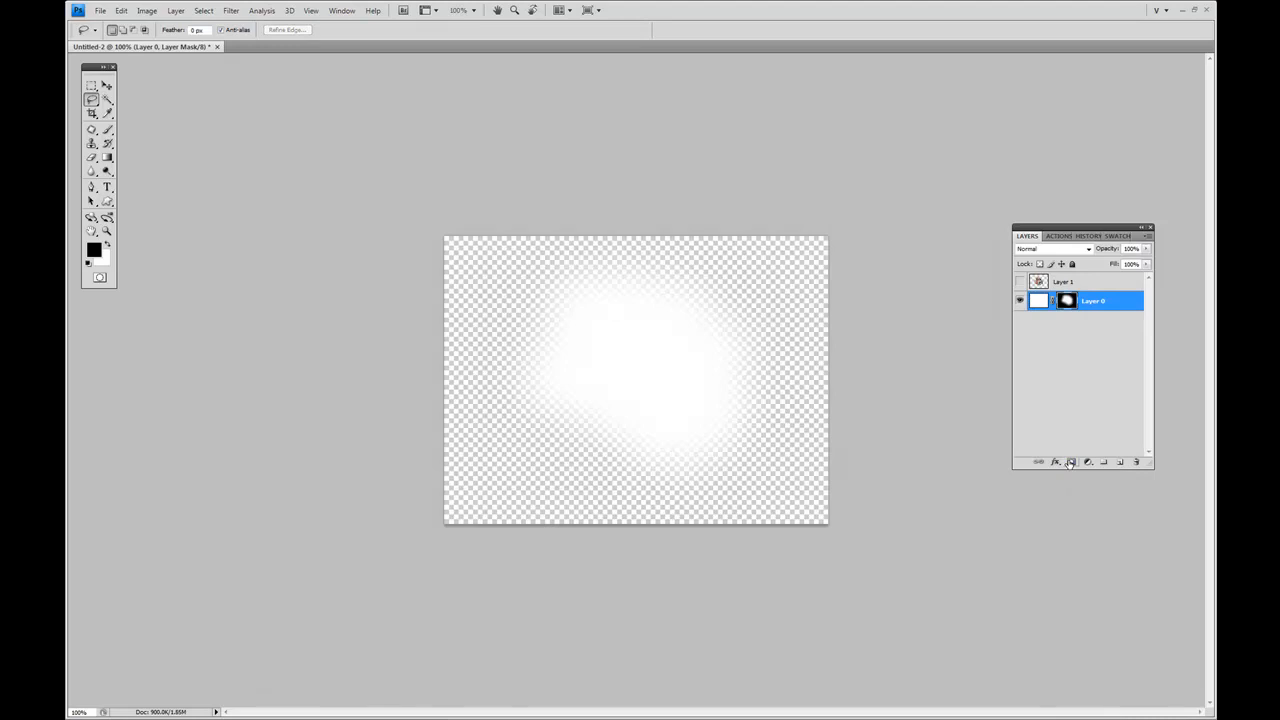
mouse_move(1070, 460)
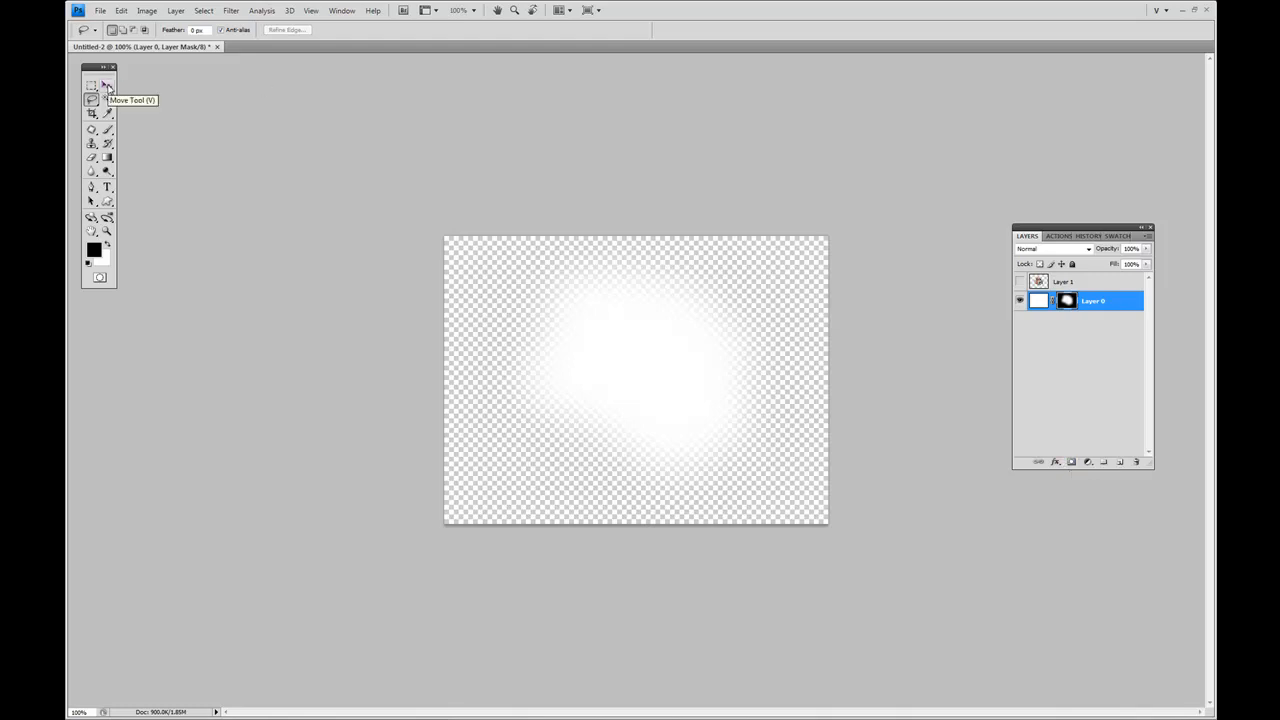
click(106, 84)
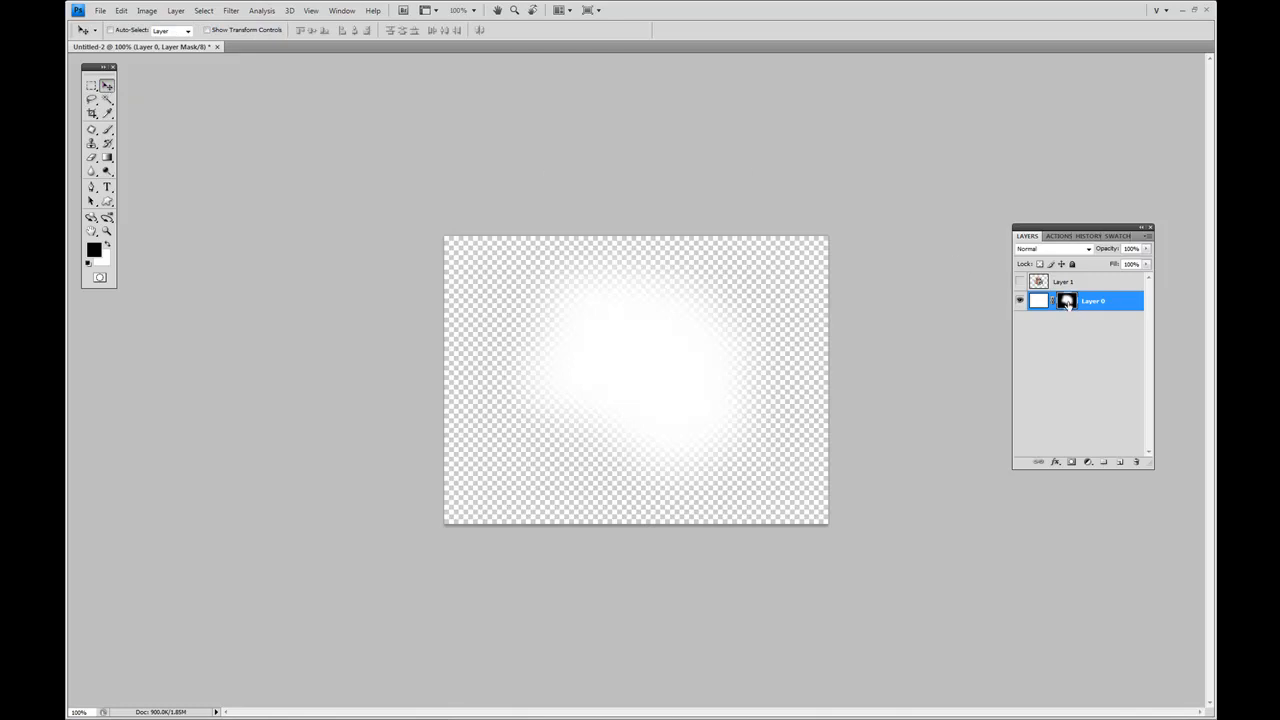
right_click(1068, 300)
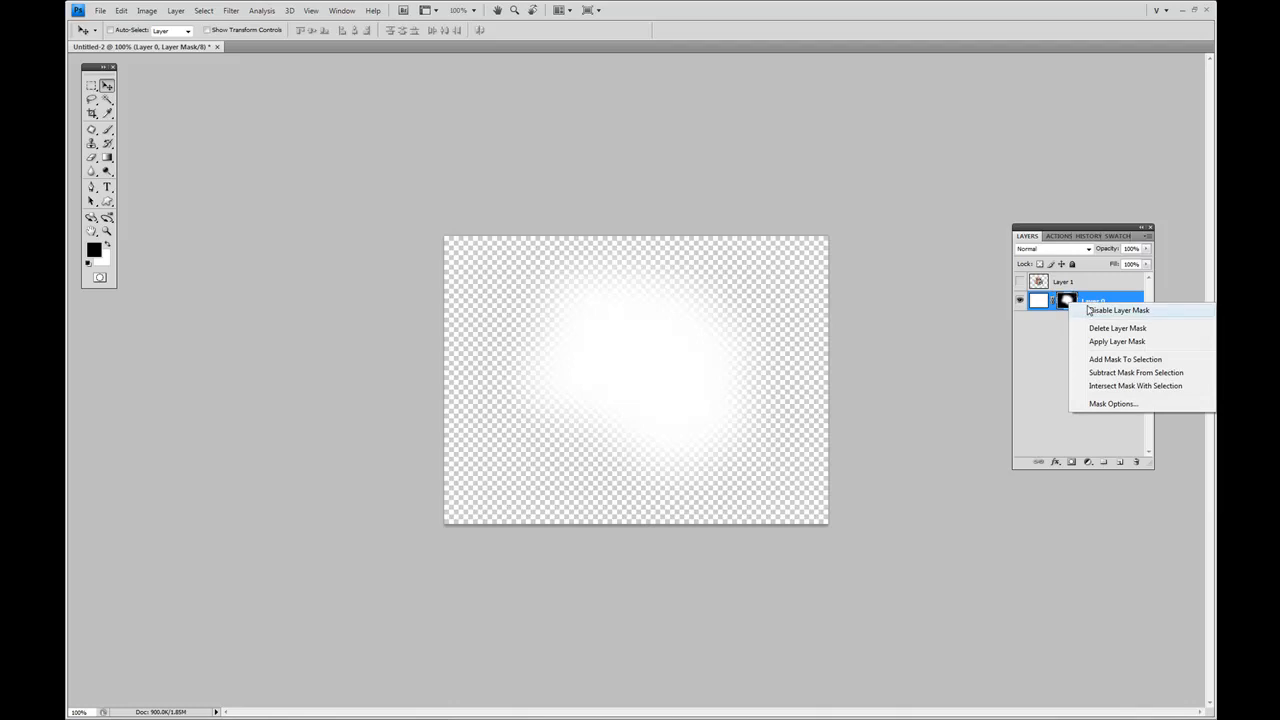
click(1116, 310)
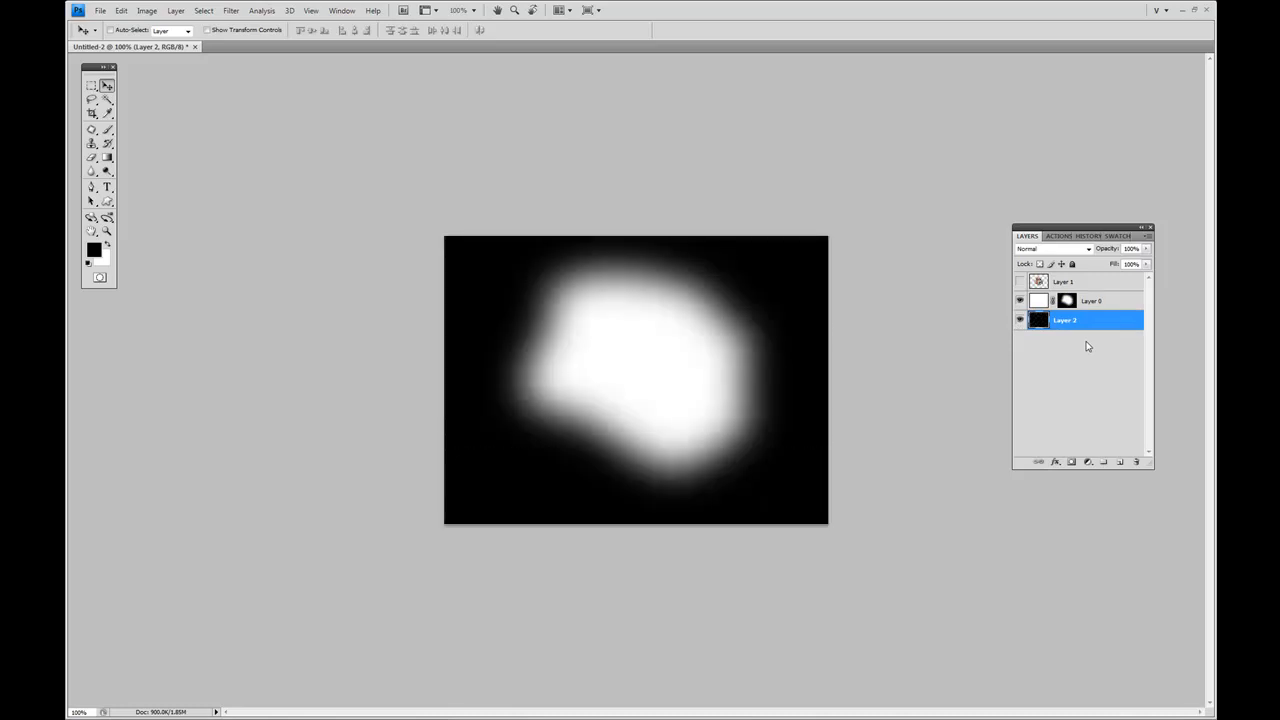
- Reselect Layer 0 above the new black Layer 2
click(1092, 300)
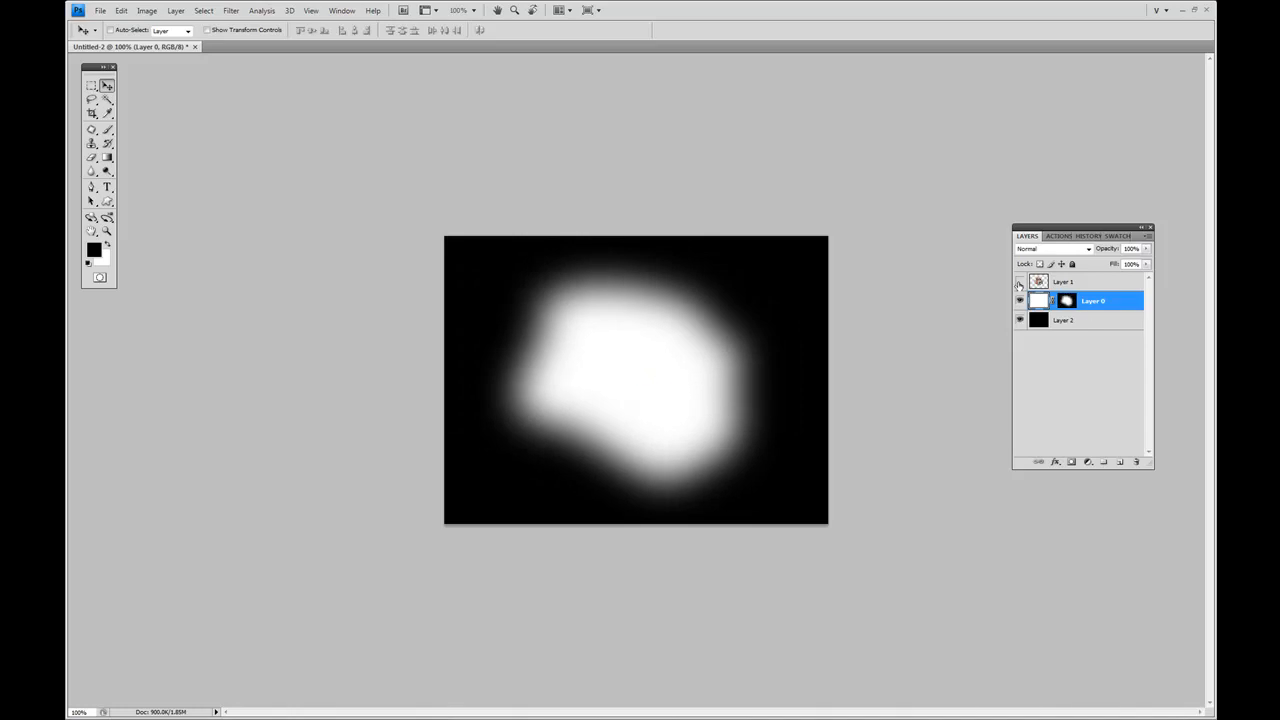
- Make the cartoon character Layer 1 visible over the white vignette
click(1020, 300)
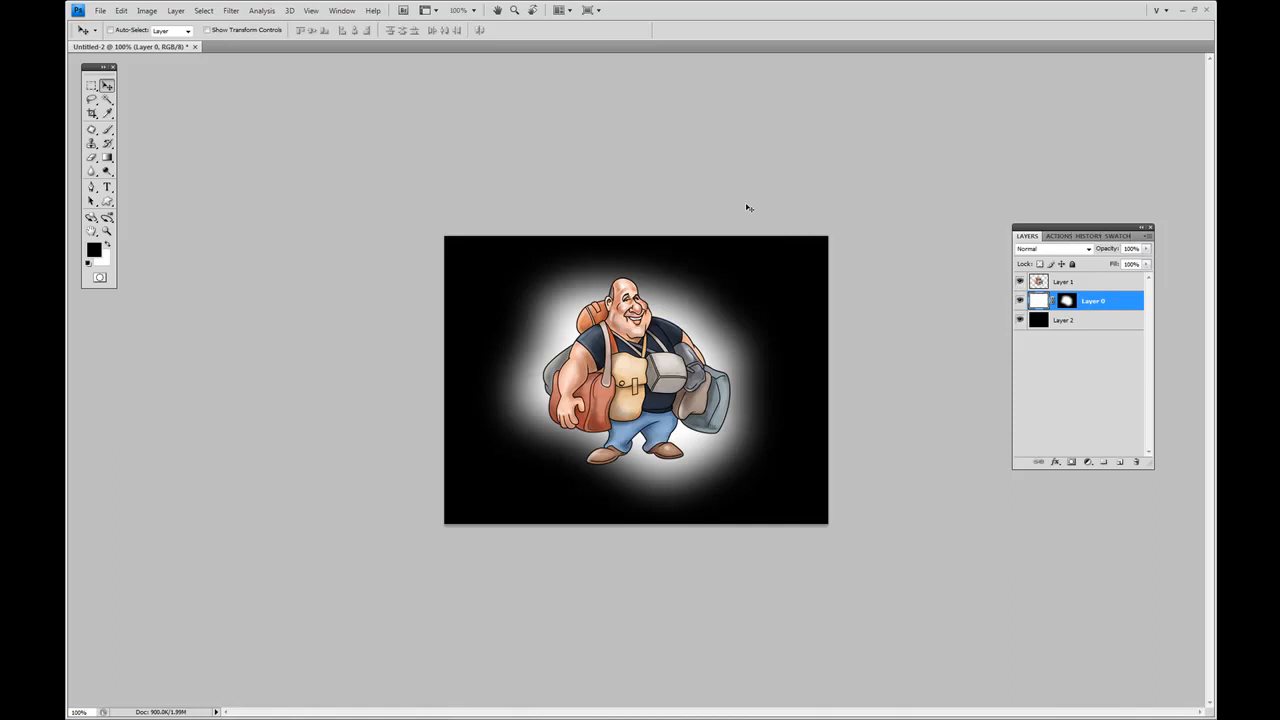
mouse_move(146, 164)
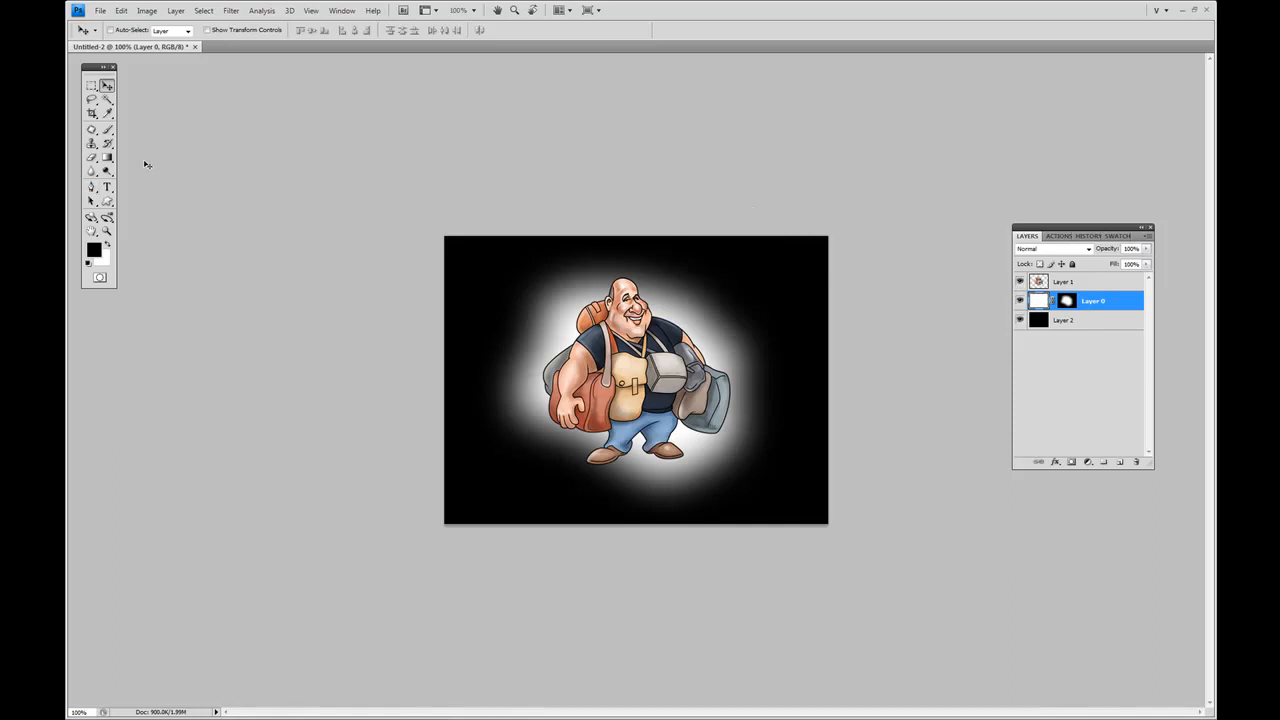
click(108, 112)
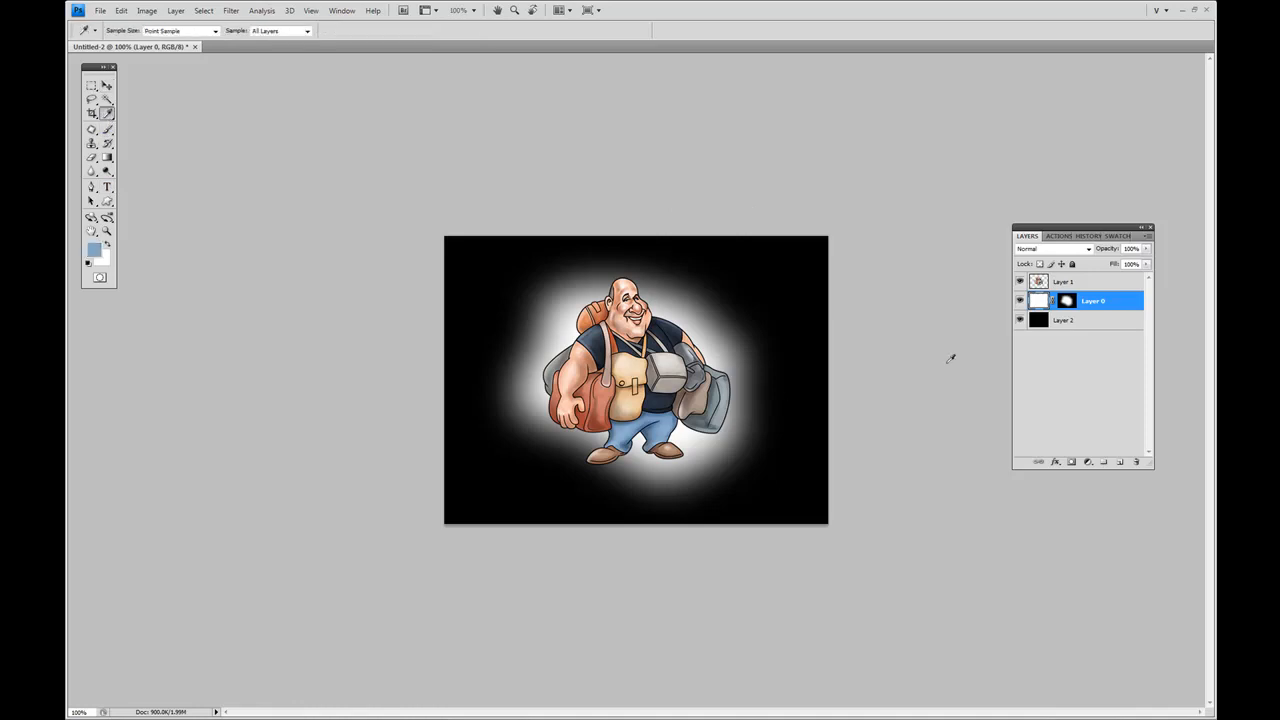
- Pick an orange foreground colour and fill Layer 2 with it
click(1070, 320)
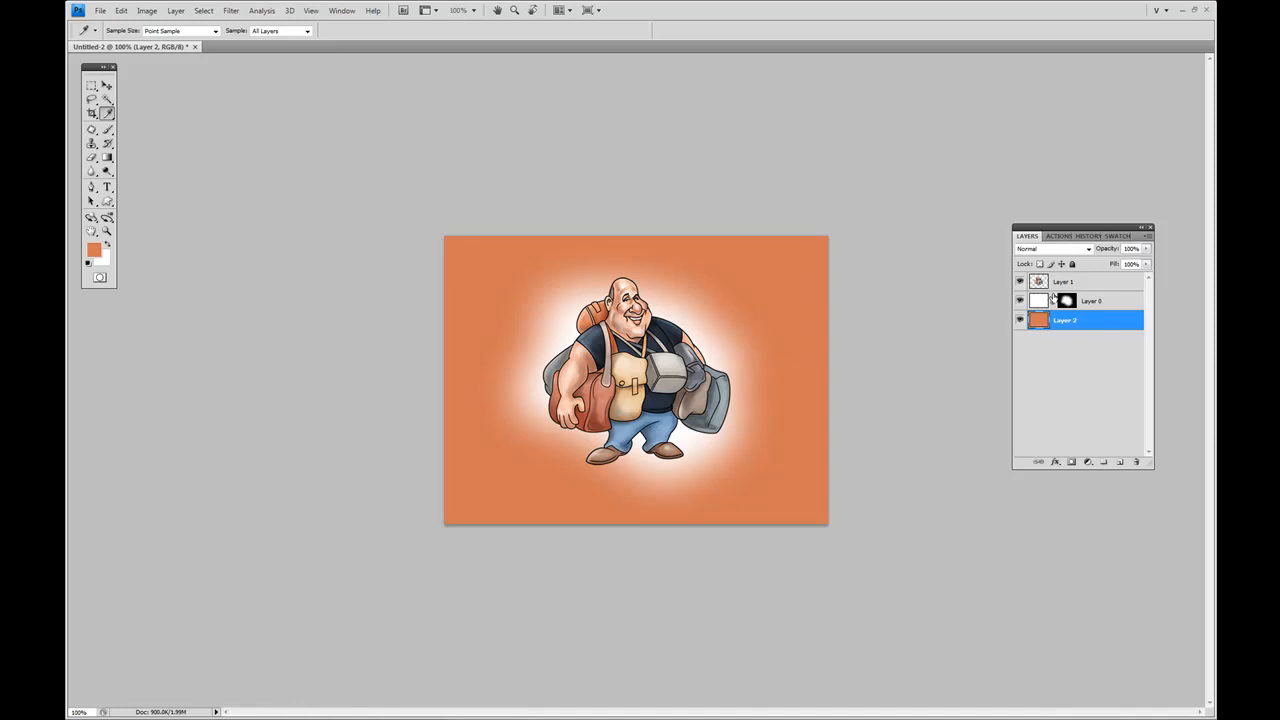
mouse_move(1052, 300)
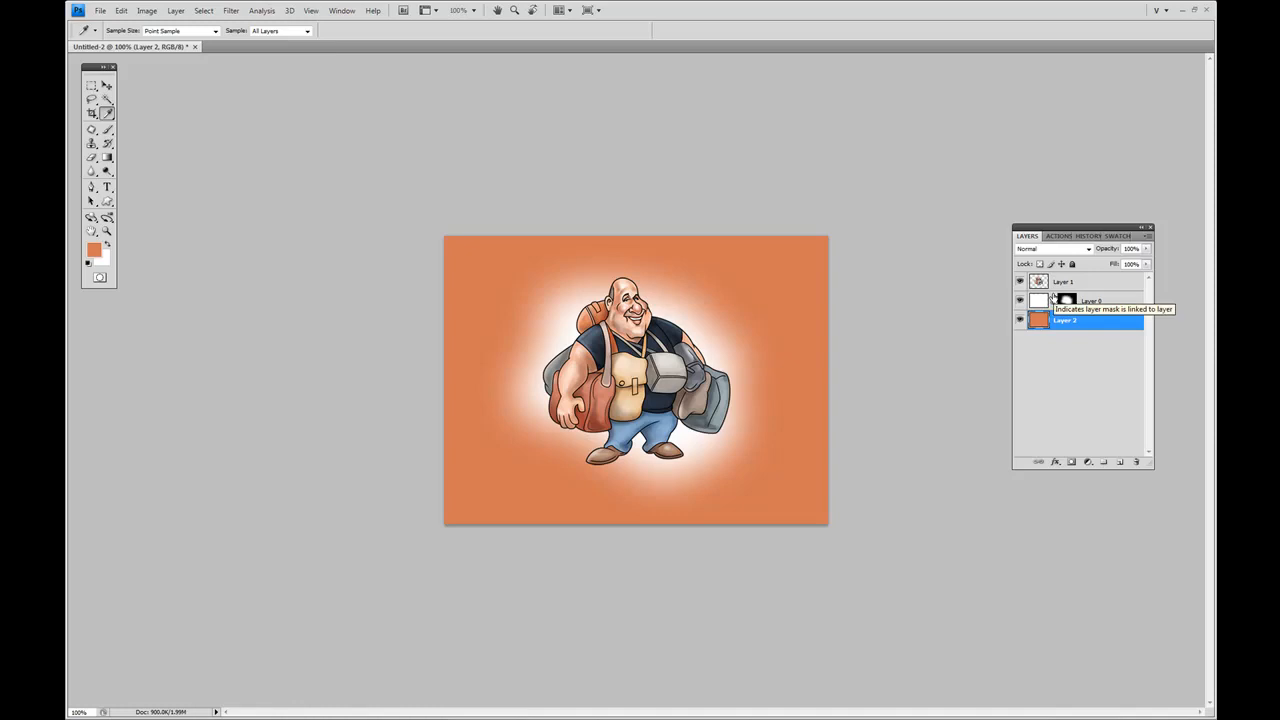